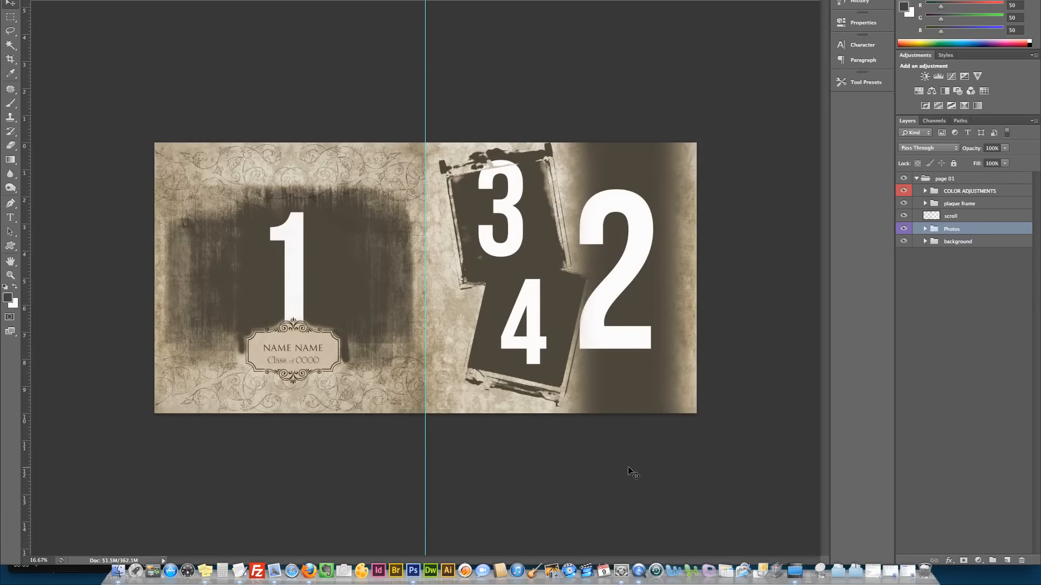
mouse_move(881, 367)
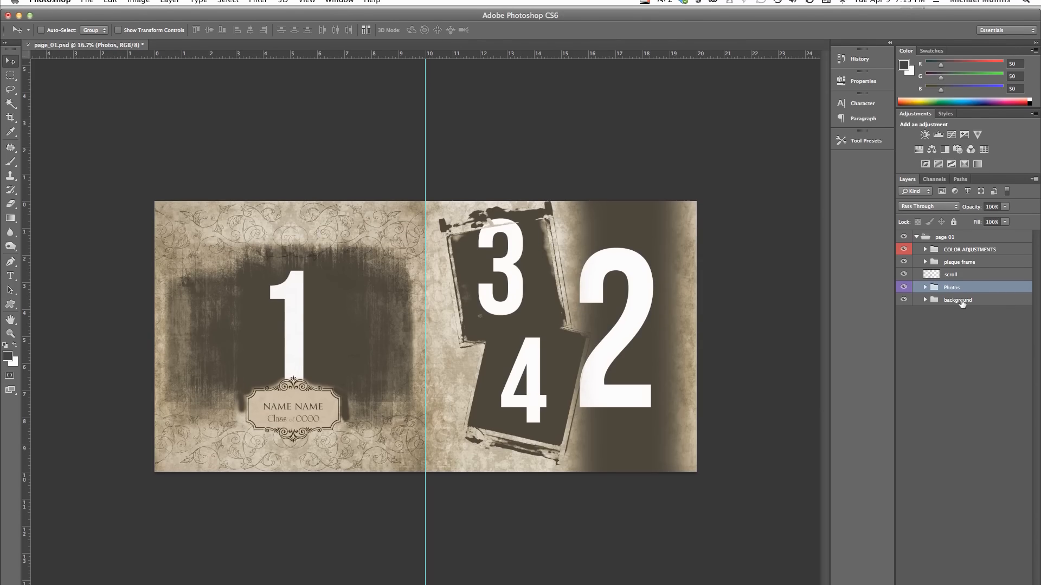
mouse_move(932, 291)
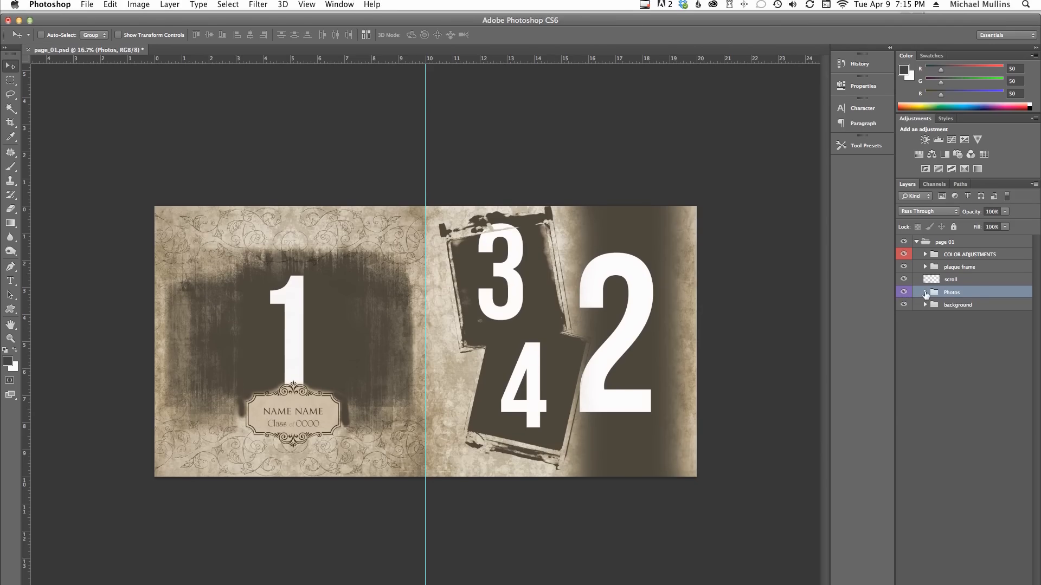
- Expand the Photos group in the Layers panel to show Photo 1 through Photo 4
left_click(926, 293)
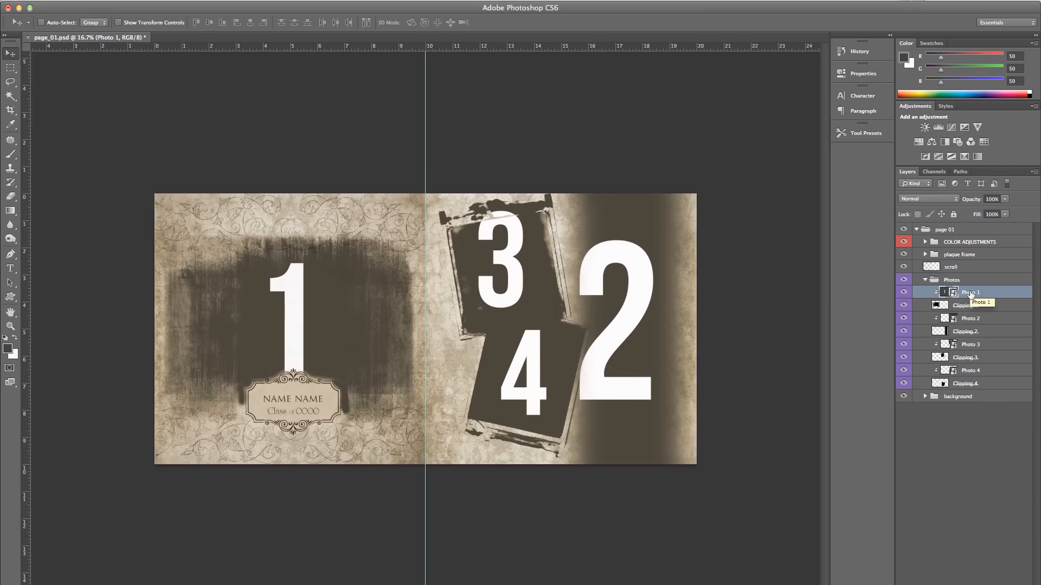
- Open the Photo 1 smart object contents and dismiss the save-to-commit notice
double_click(943, 293)
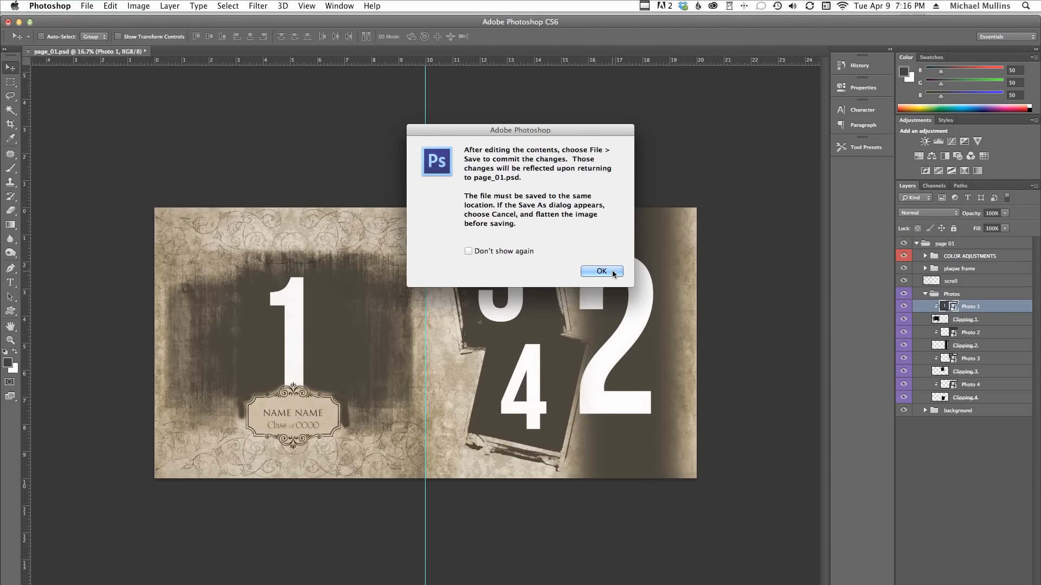
left_click(600, 271)
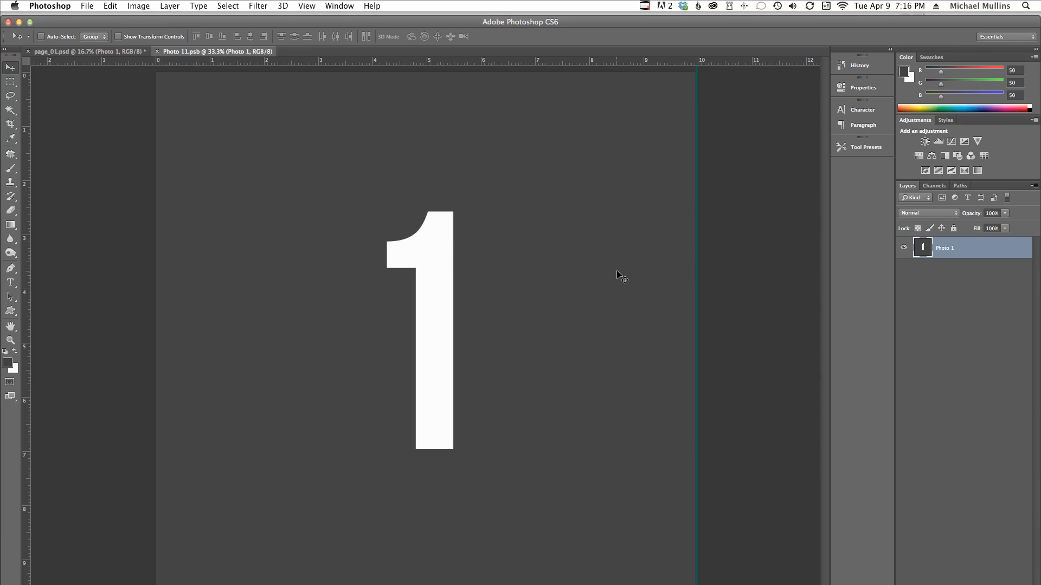
mouse_move(543, 247)
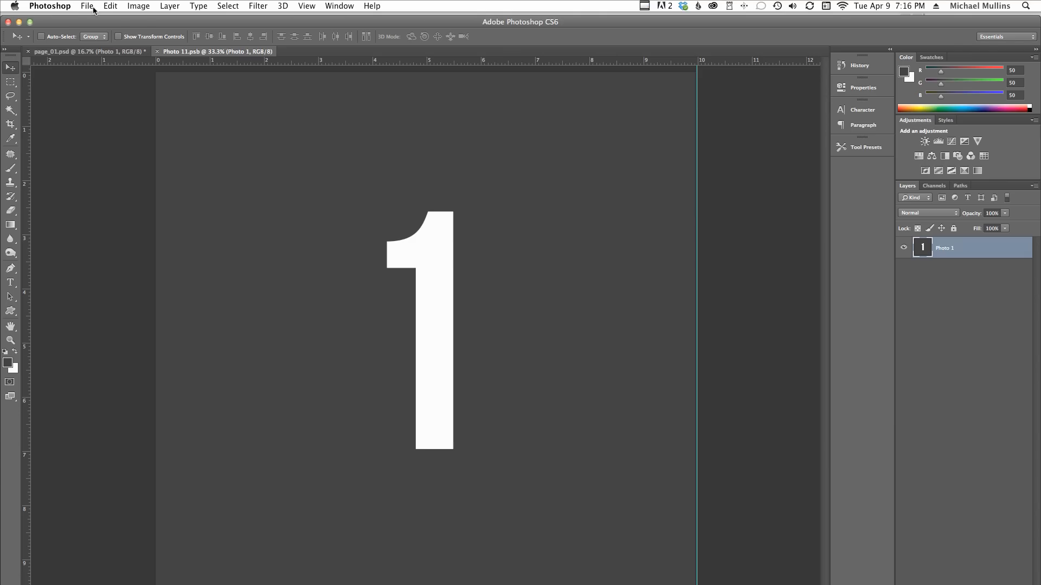
- Browse into the portrait session folder and select 082111mb006.jpg to open
left_click(86, 6)
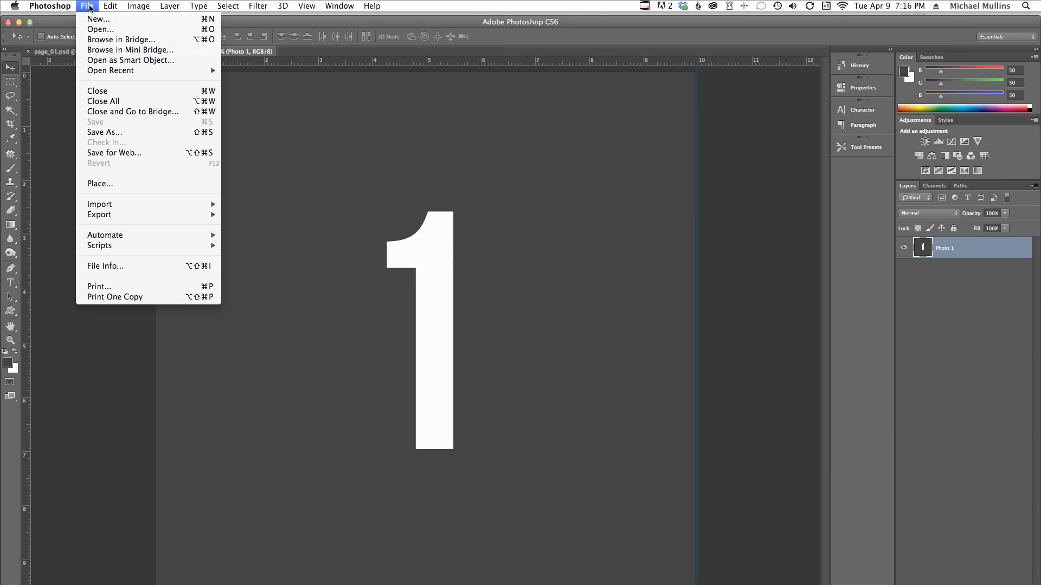
left_click(100, 30)
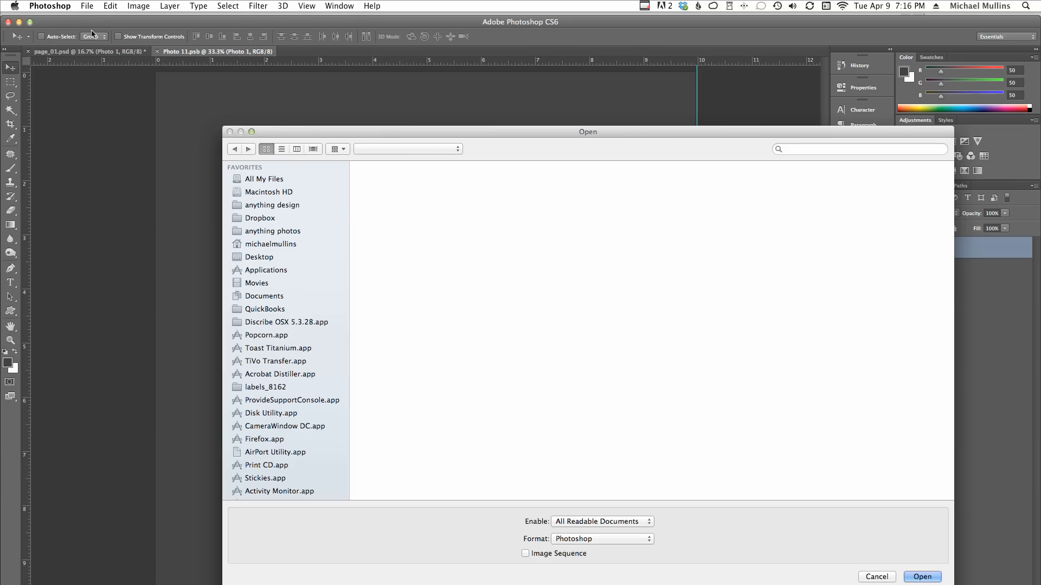
left_click(601, 178)
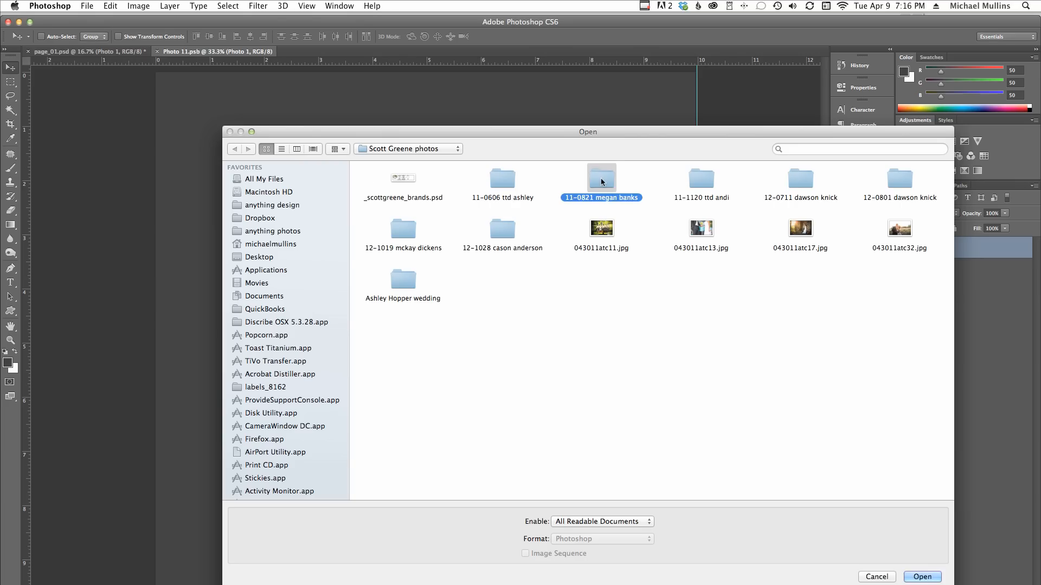
double_click(600, 178)
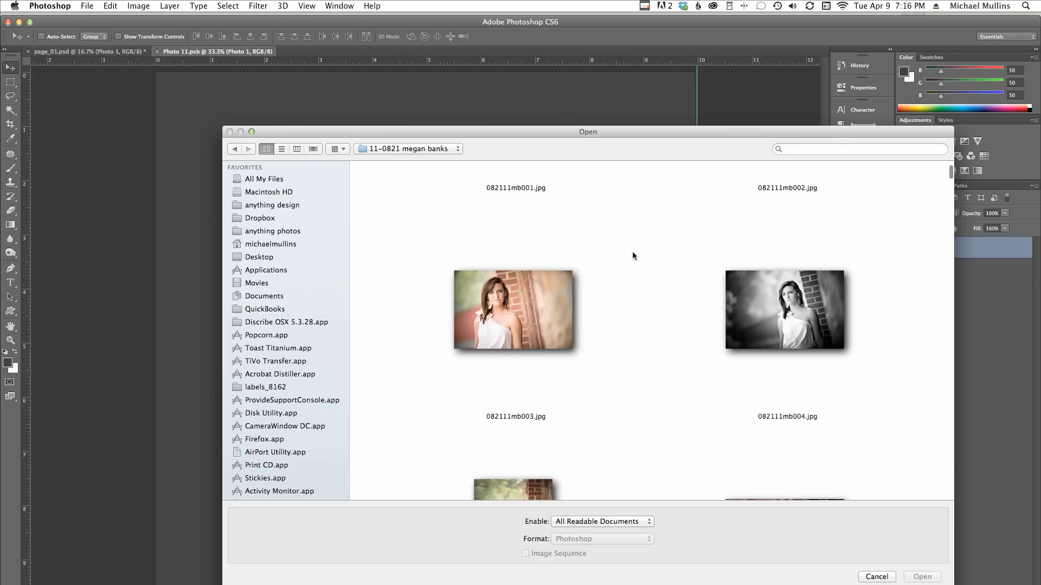
left_click(786, 360)
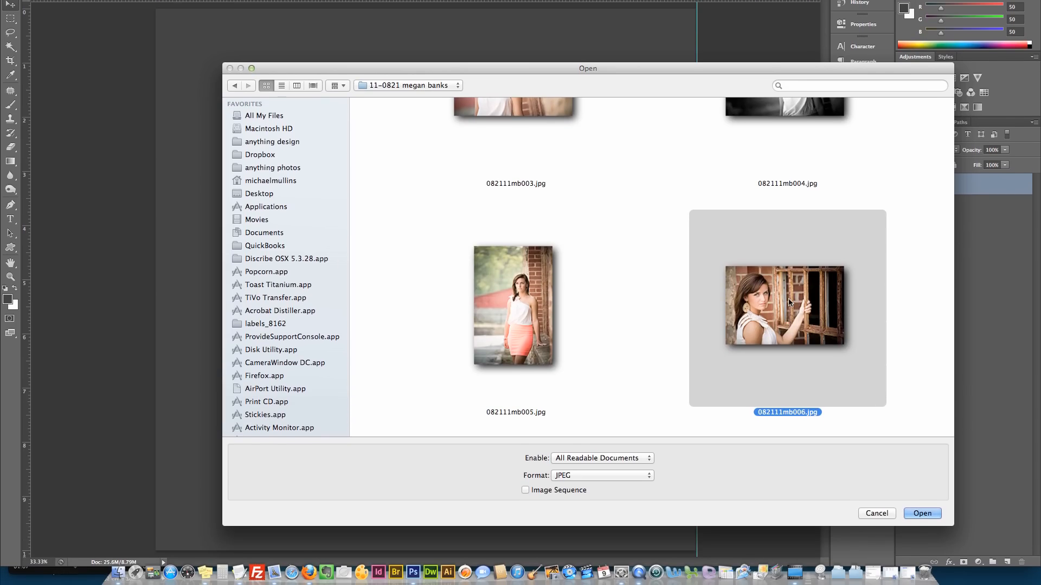
- Open 082111mb006.jpg, select the whole image, and return to the Photo 11.psb document
left_click(921, 513)
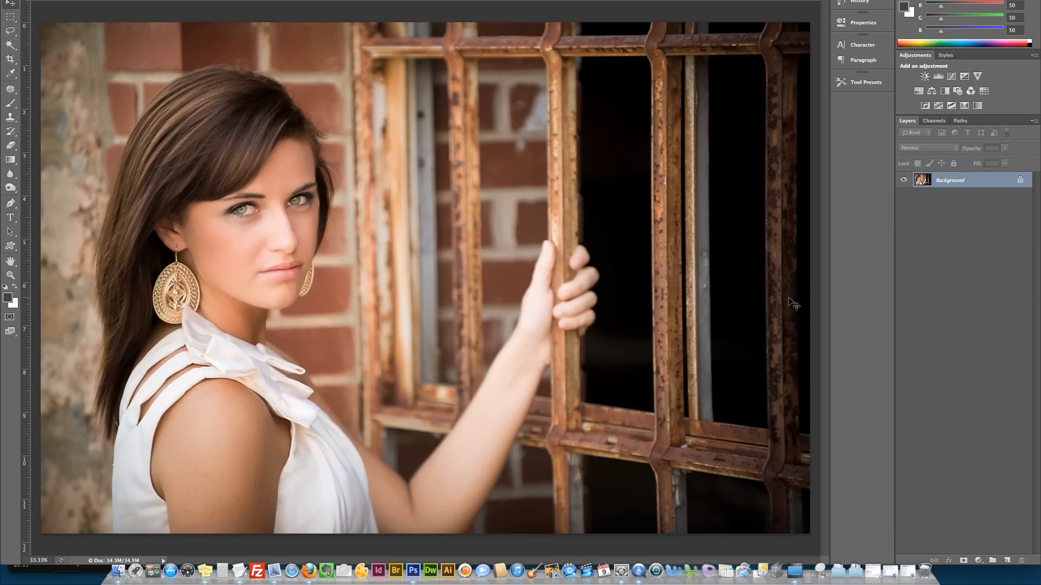
mouse_move(762, 299)
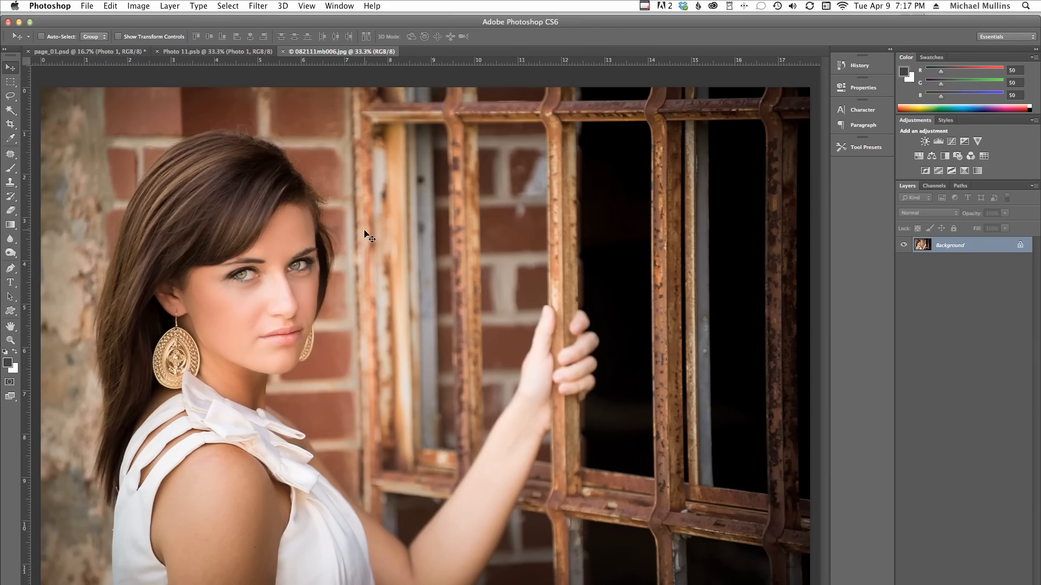
left_click(227, 5)
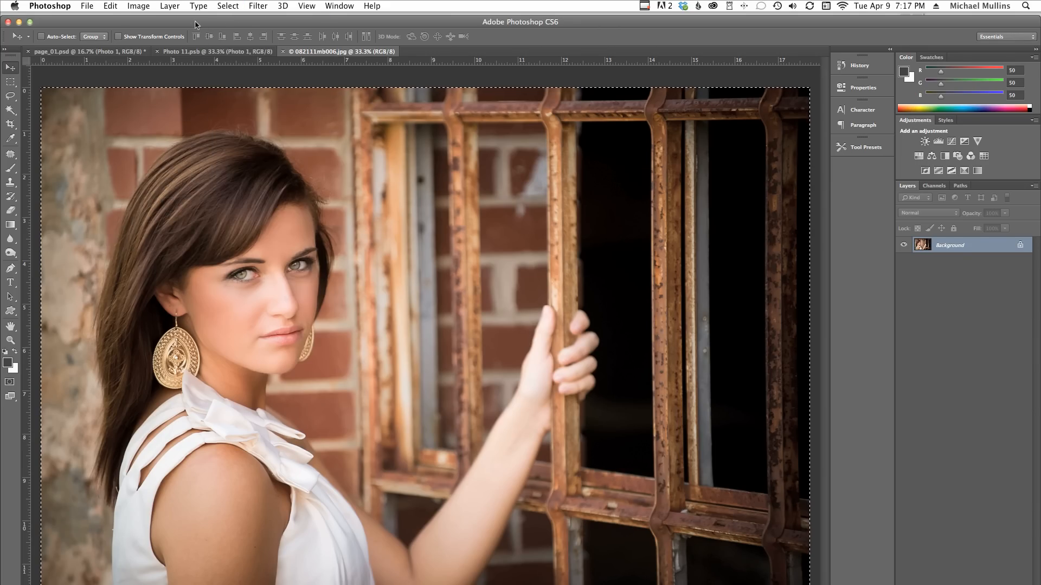
left_click(110, 5)
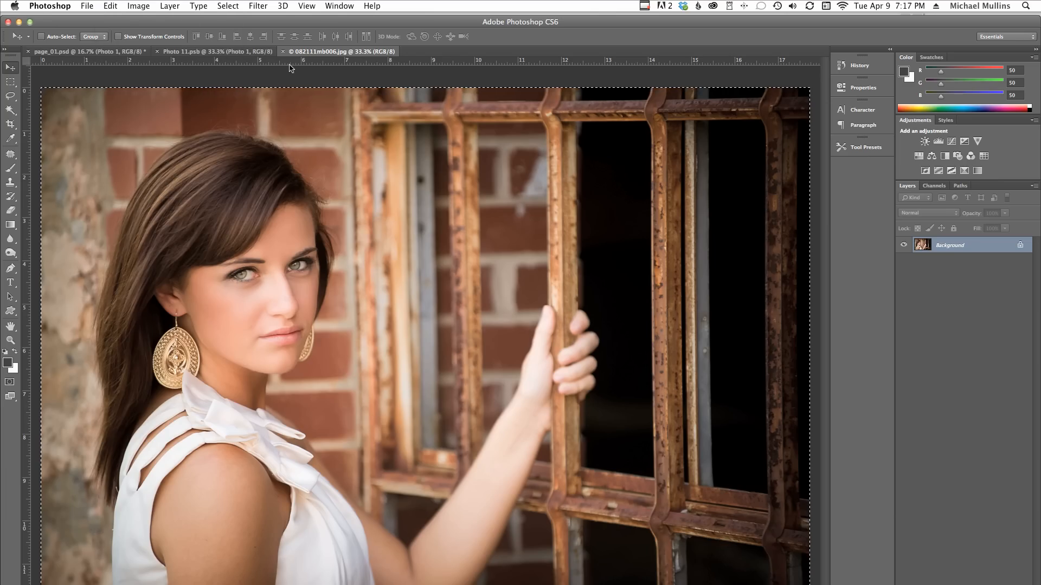
left_click(213, 51)
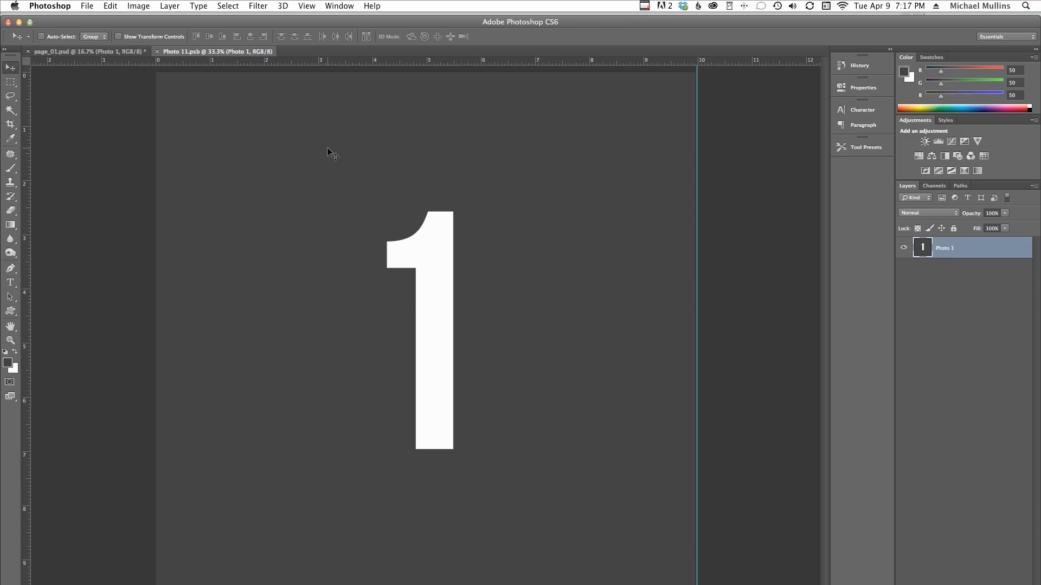
- Paste the portrait into Photo 11.psb and free-transform it to fill the canvas
left_click(110, 6)
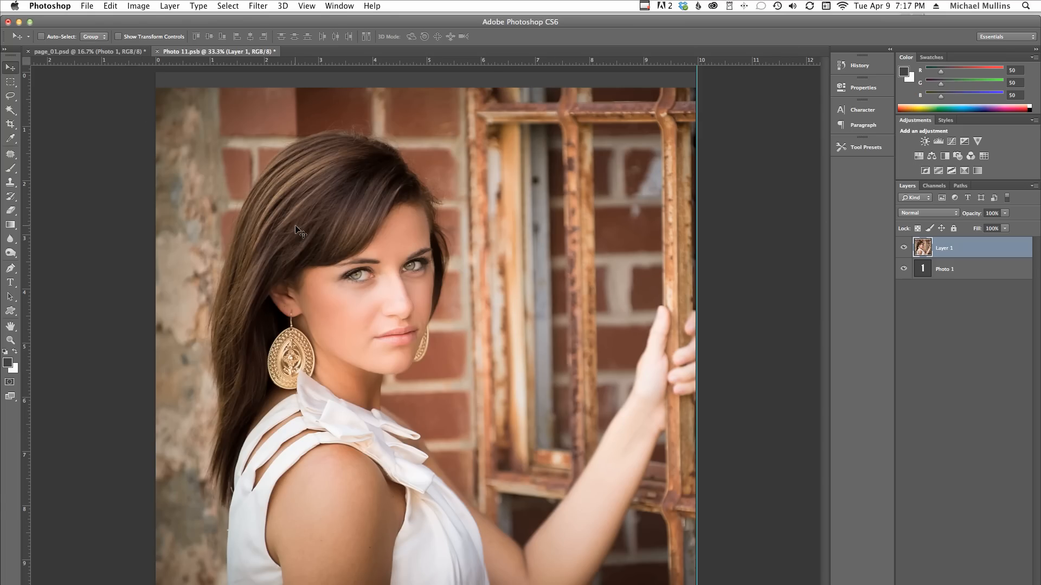
key("cmd+t")
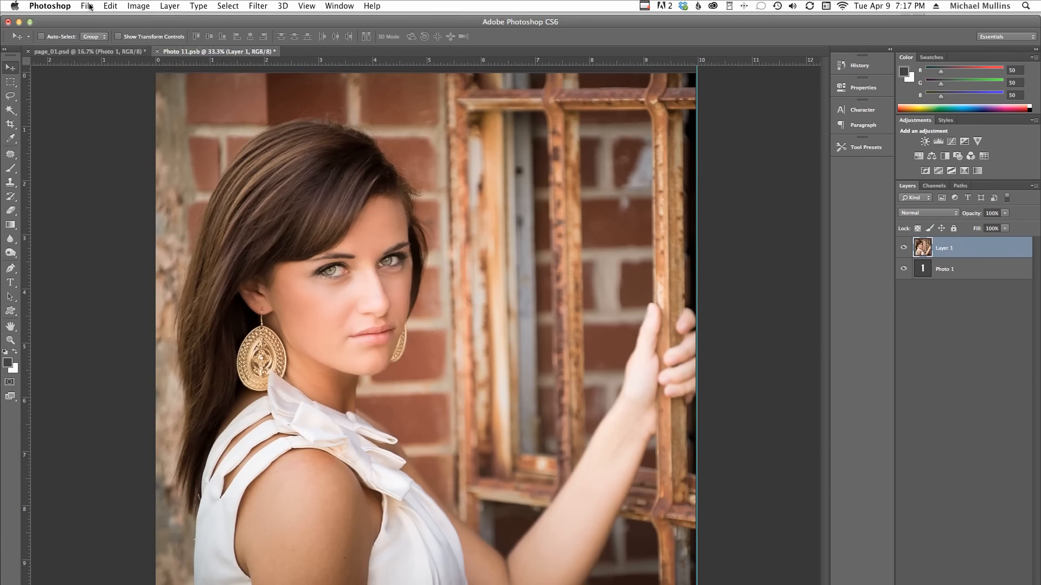
- Save the Photo 1 smart object and close its document
left_click(86, 6)
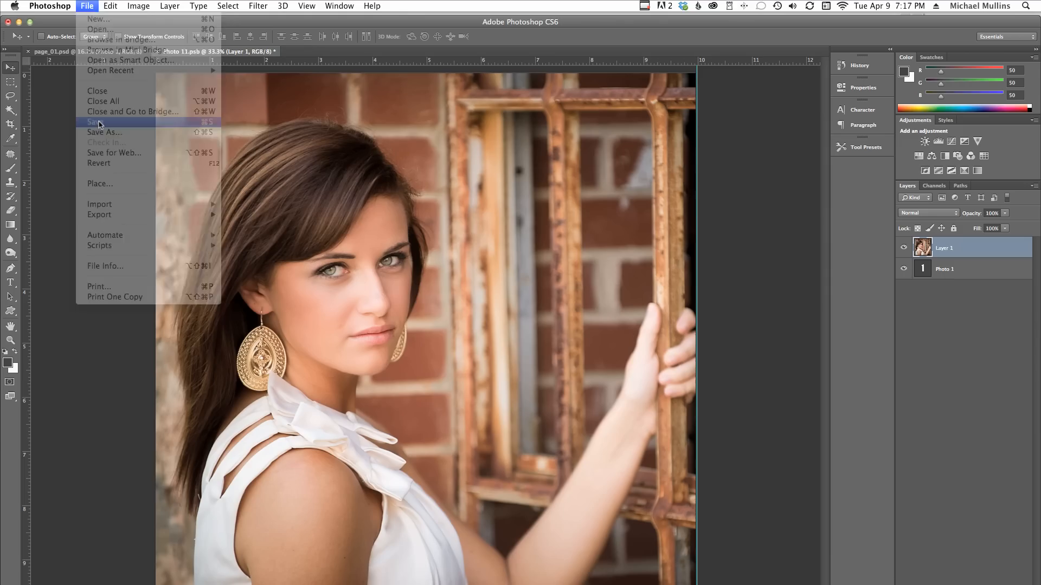
left_click(93, 123)
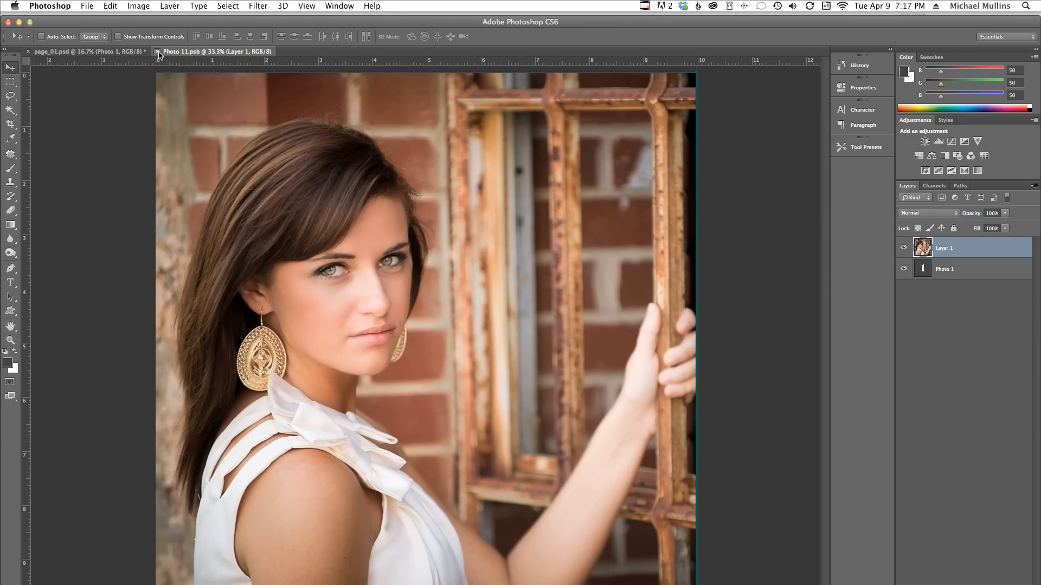
left_click(86, 51)
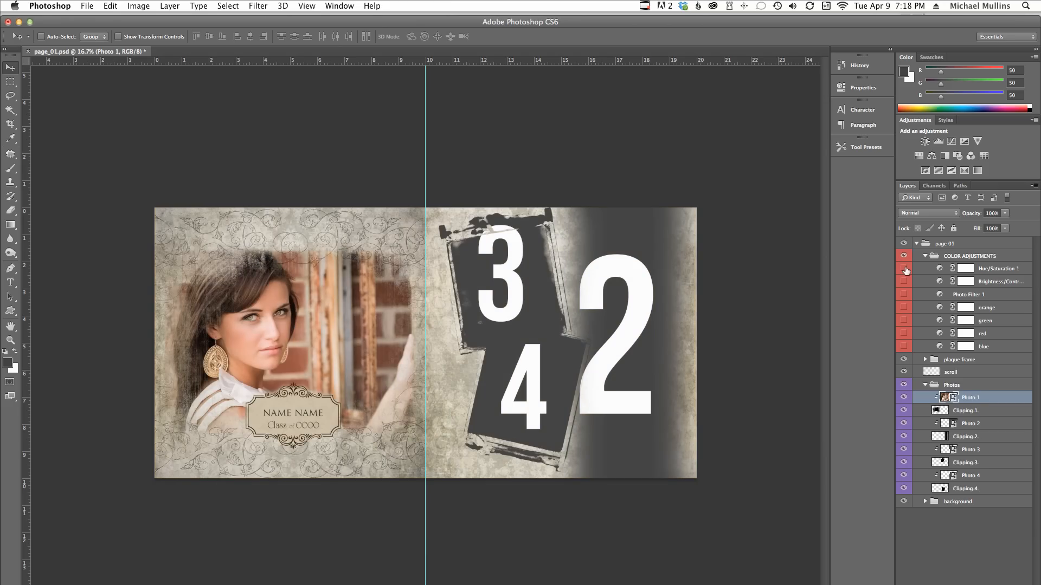
- Toggle adjustment layer visibility and set Brightness/Contrast contrast to 92
left_click(905, 281)
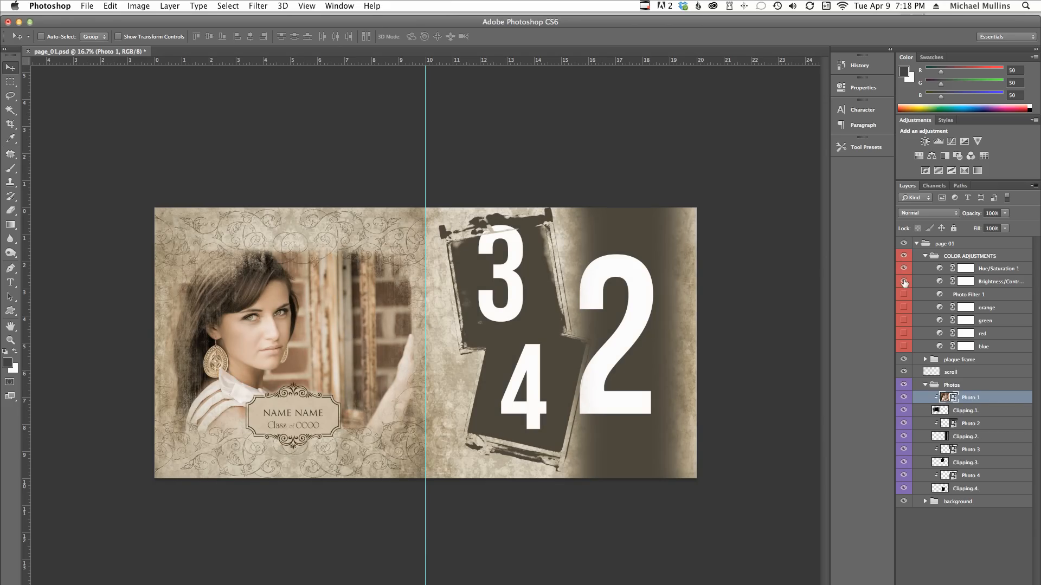
left_click(997, 281)
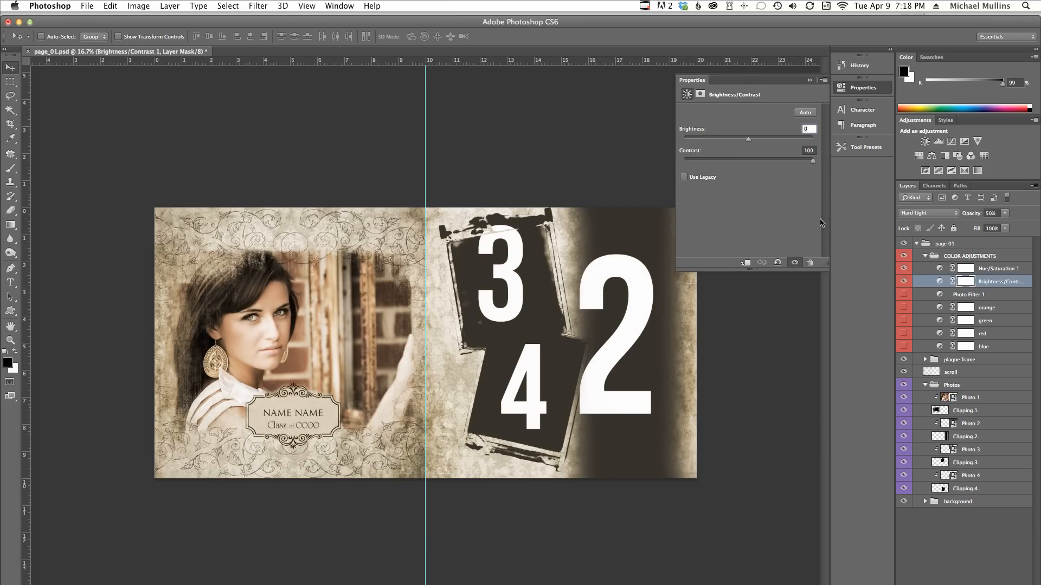
left_click_drag(811, 162, 786, 162)
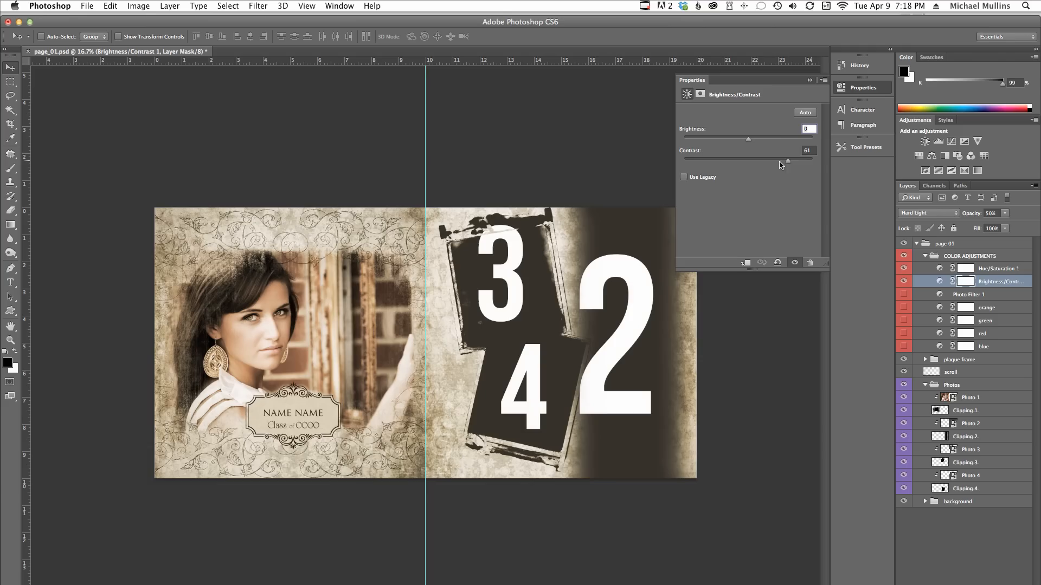
left_click_drag(780, 157, 806, 157)
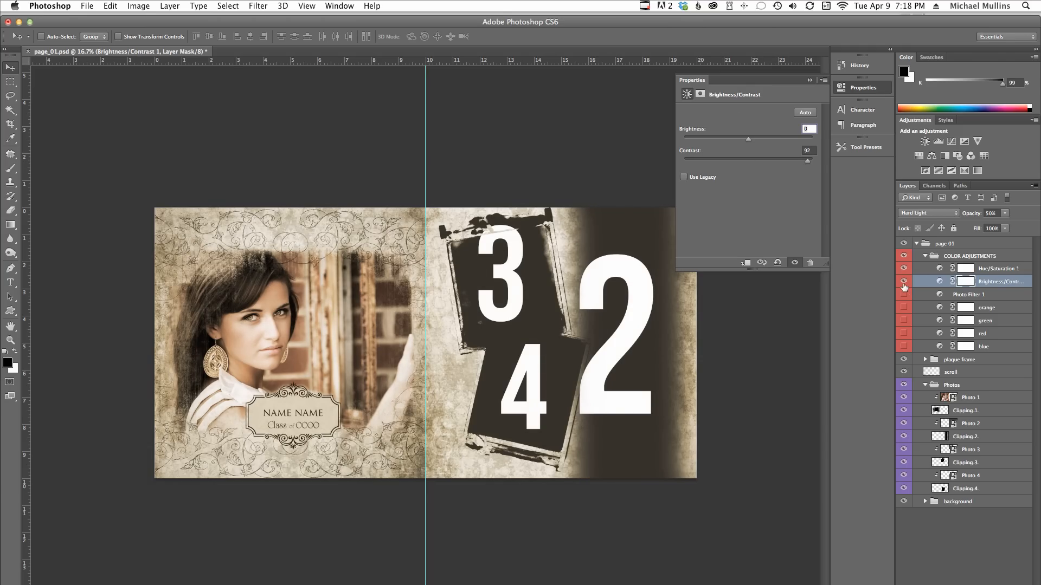
left_click(904, 293)
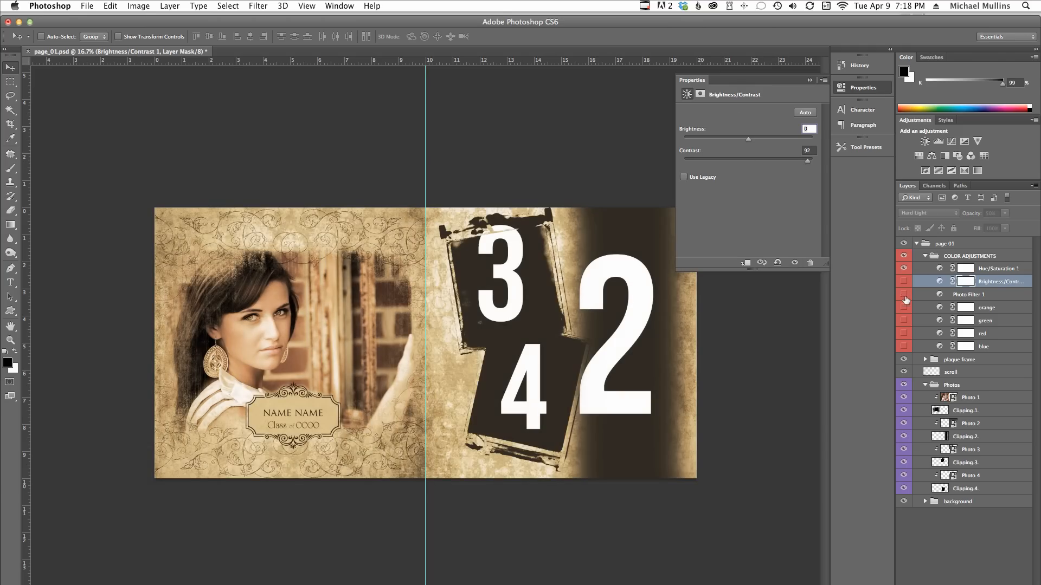